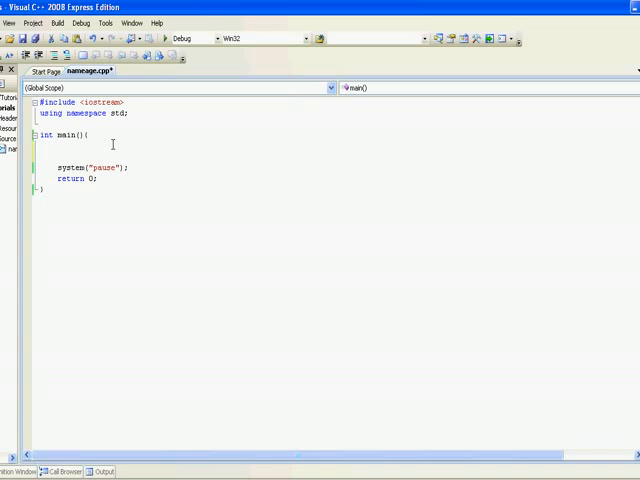
- Declare 'long long sum = 0;' and 'long long ans = 1;' at the top of main
type("los")
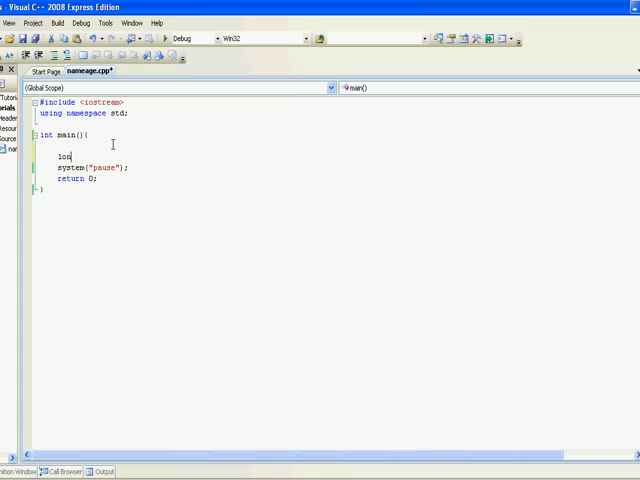
type("ng")
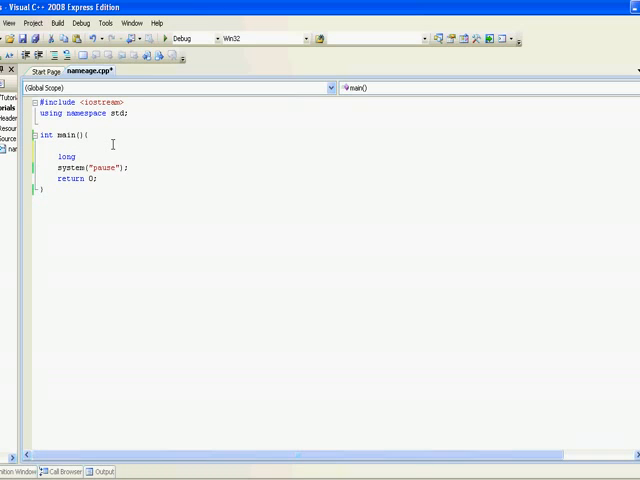
left_click(85, 155)
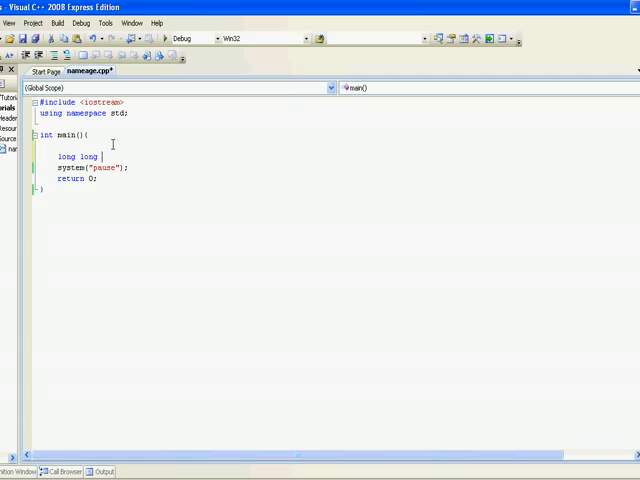
type("sum")
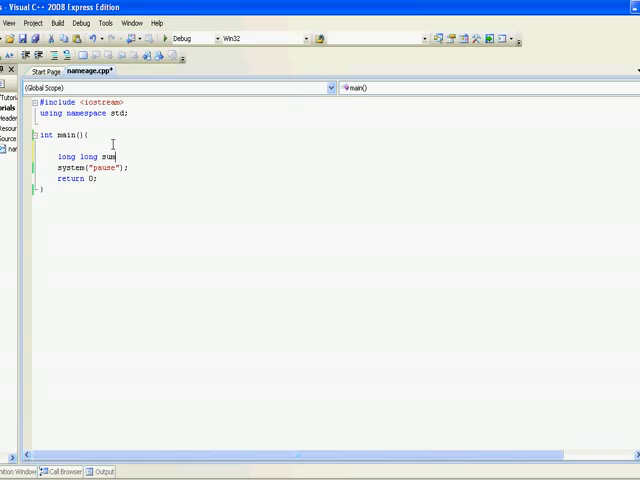
type("=")
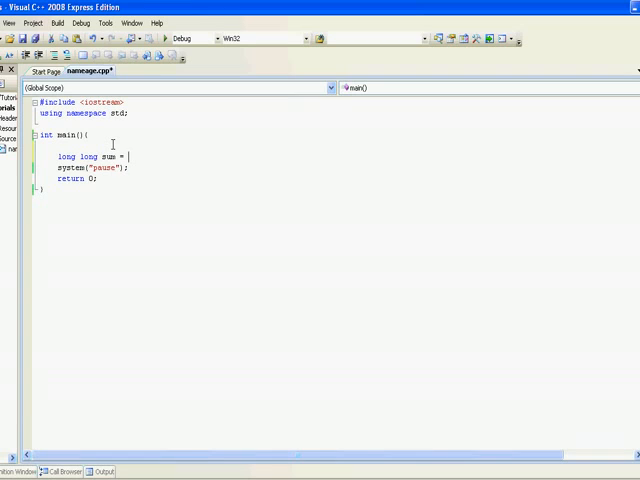
type("0;")
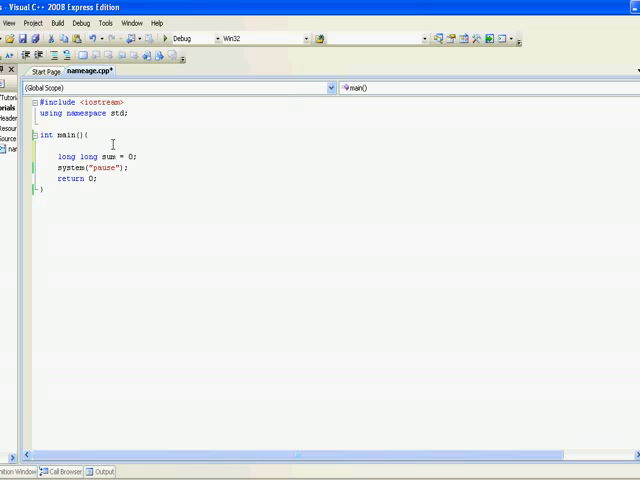
type("io")
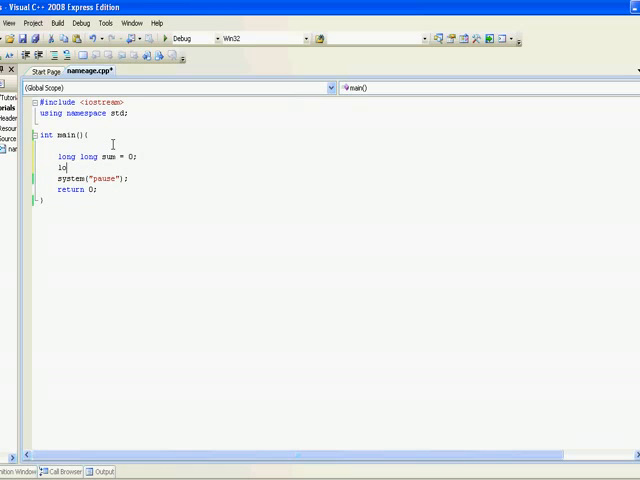
type("long ans = 1;")
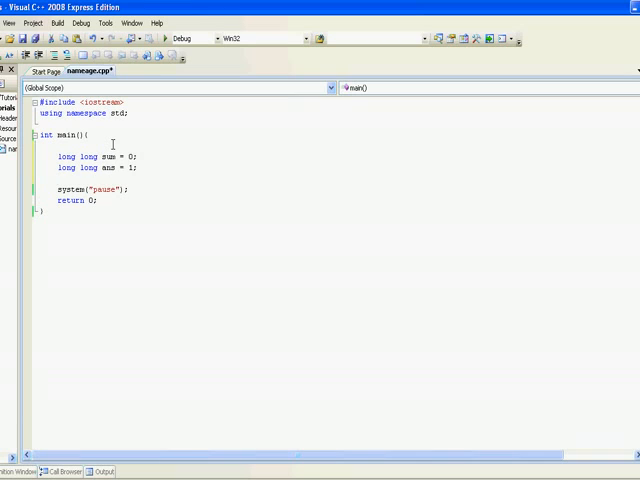
- Write the outer loop header 'for(int i = 1; i <= 15; i++) {'
type("for")
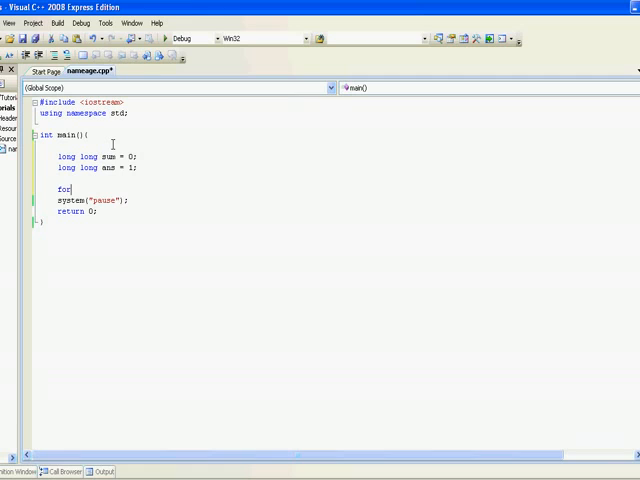
type("(int")
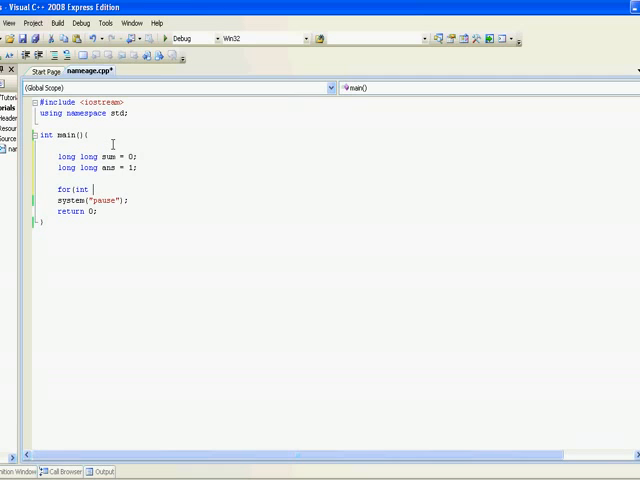
type("i = 1;")
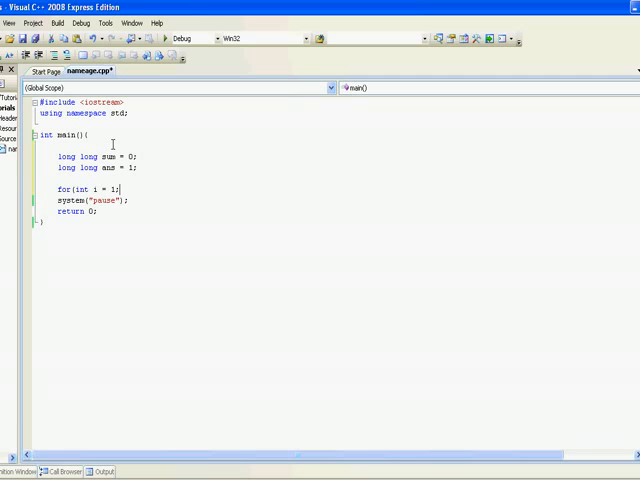
type("i <= 1")
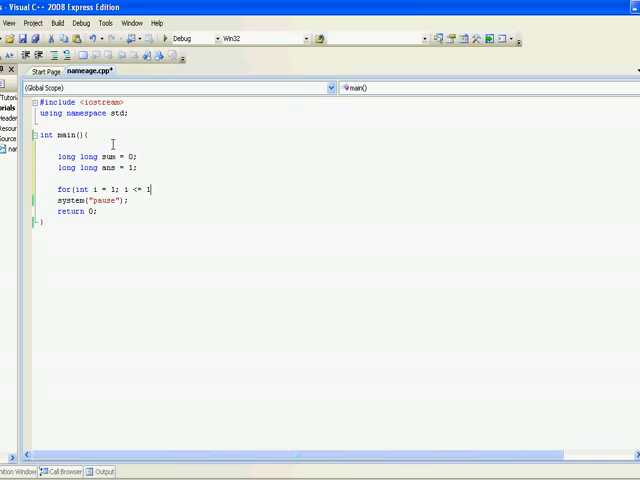
type("5; i++)")
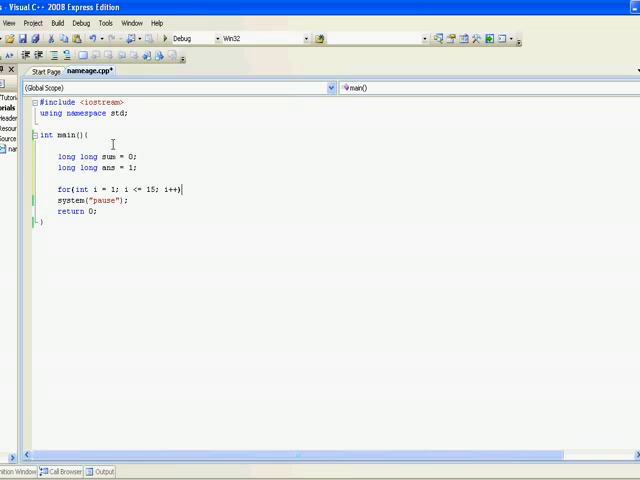
type("{")
type("}")
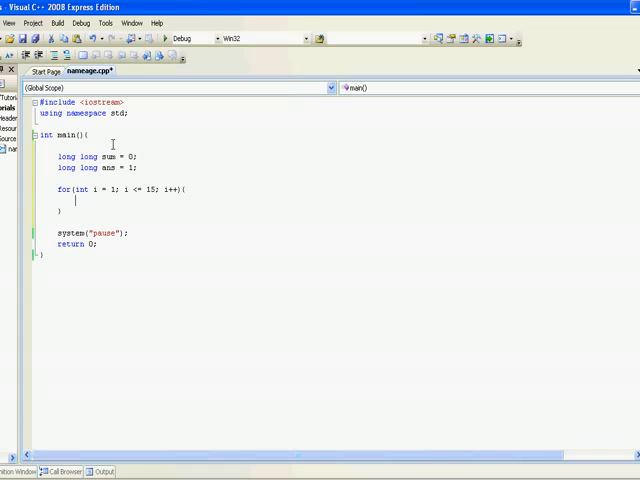
- Comment that i covers the 15 factorials, then start the inner 'for(int j' loop
type("//")
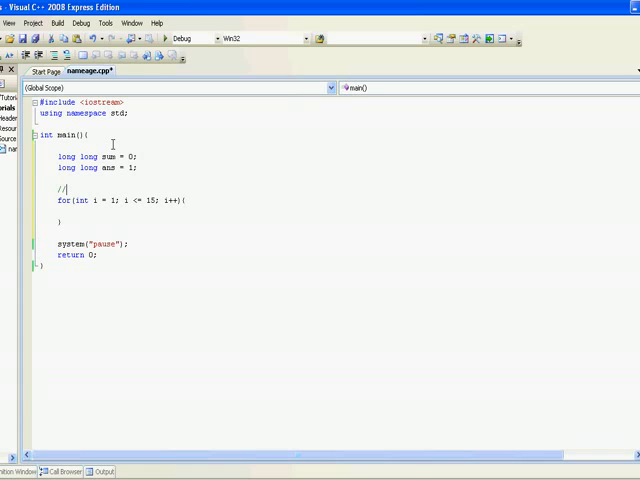
type("be the")
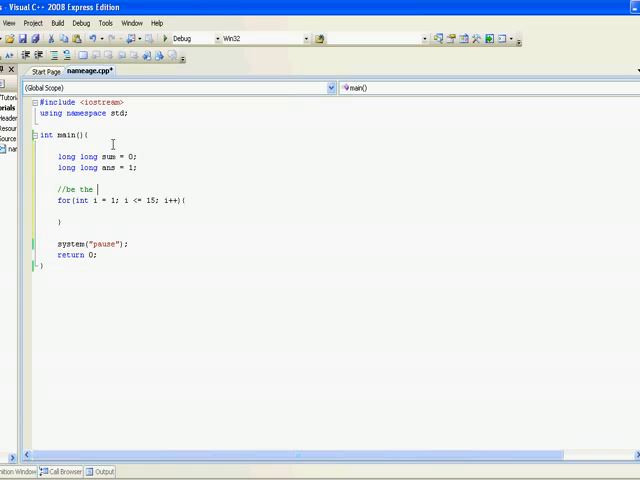
type("15 factoria")
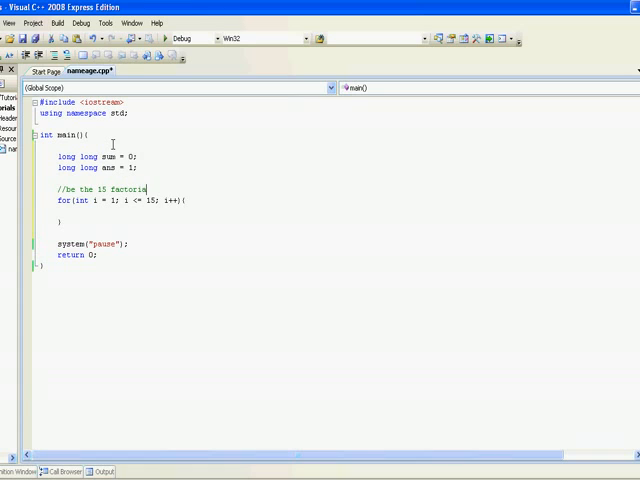
type("s we are lok")
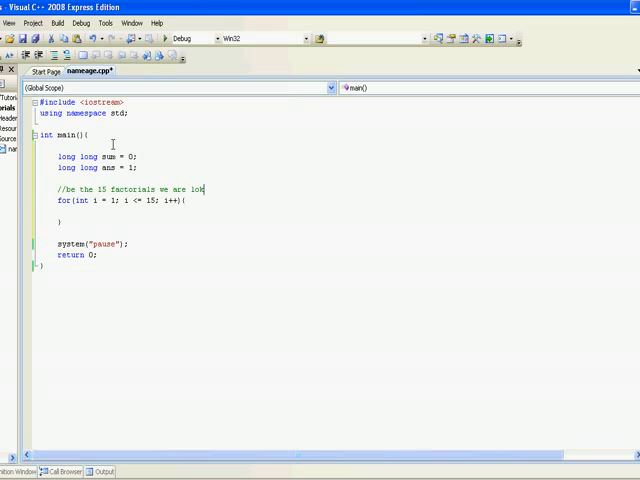
type("king")
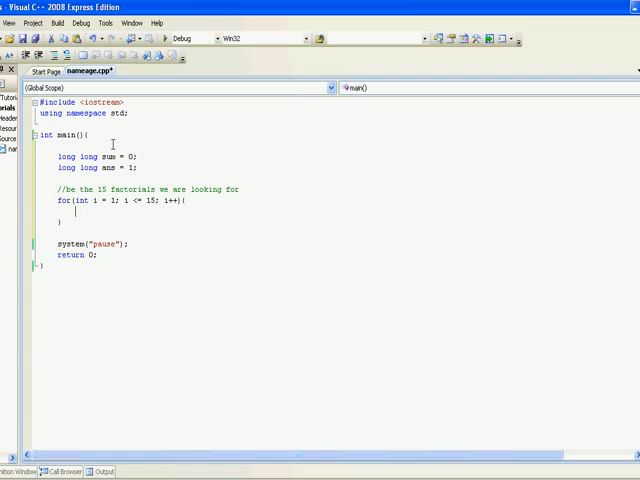
type("for(int j = 1; j")
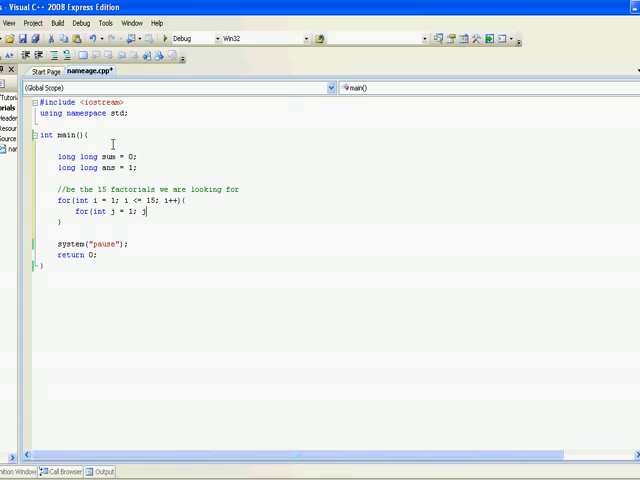
- Finish the inner loop with 'j <= i; j++' and 'ans *= j;' plus a '1 x 2 x 3 x 4 etc...' comment
type("<= i; j++){")
type("ans")
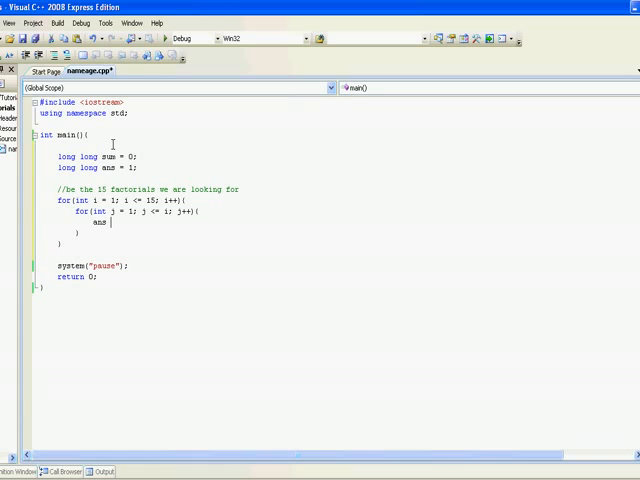
type("*")
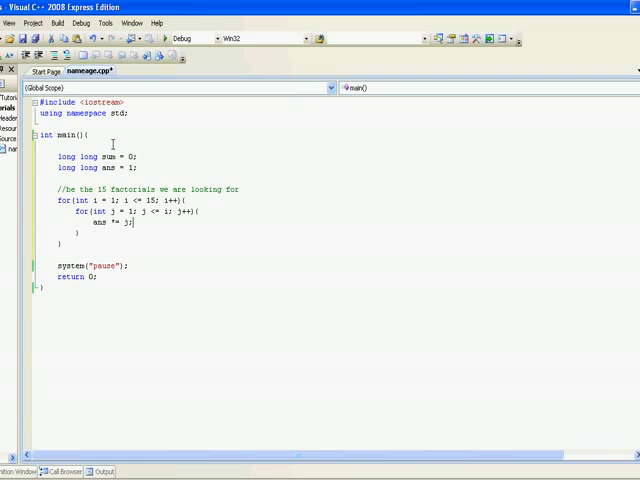
type("//1")
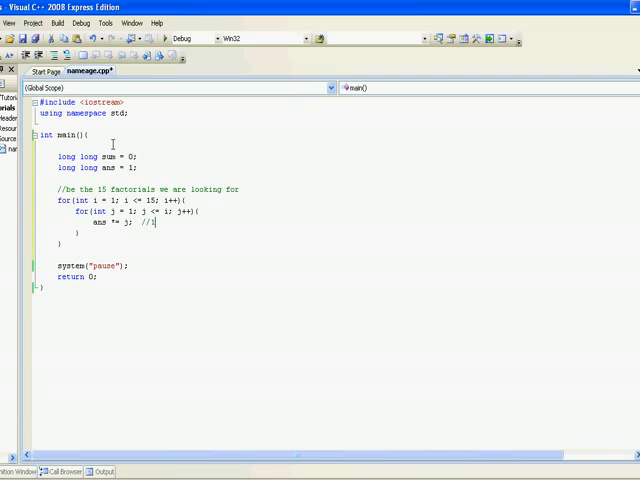
type("x 2 x")
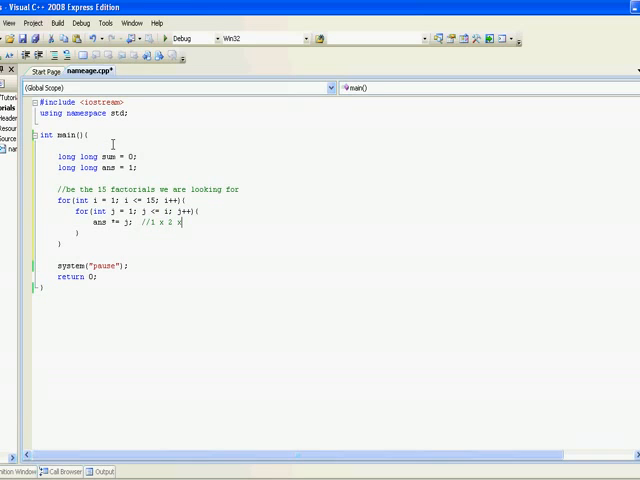
type("3 x 4 et")
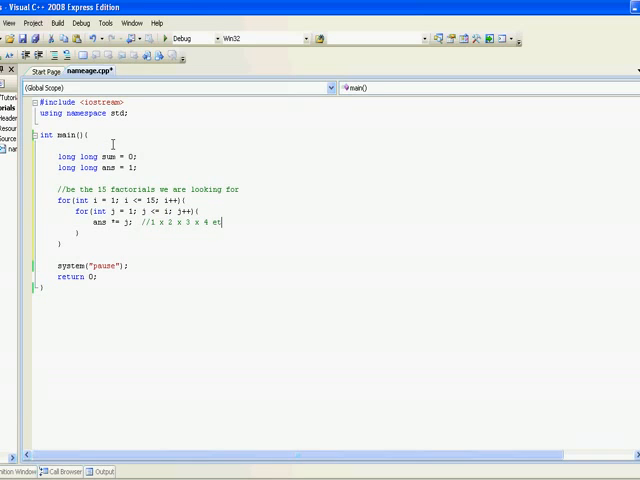
type("c...")
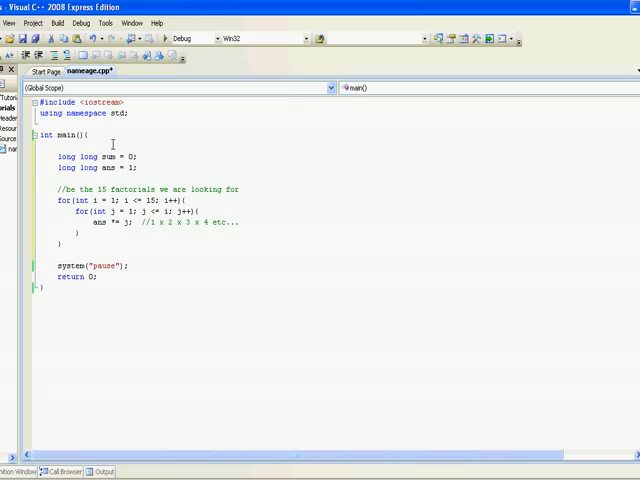
- Add 'sum += ans;' after the inner loop
type("s")
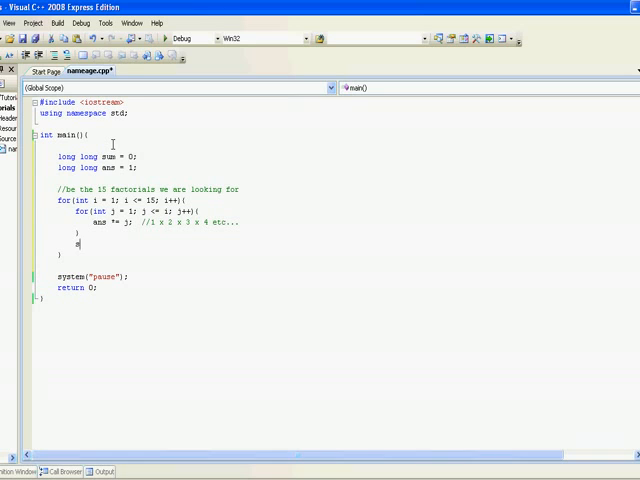
type("um +=")
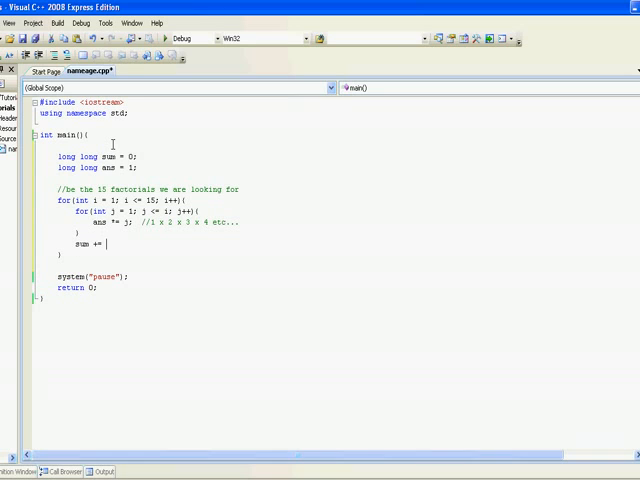
type("ans;")
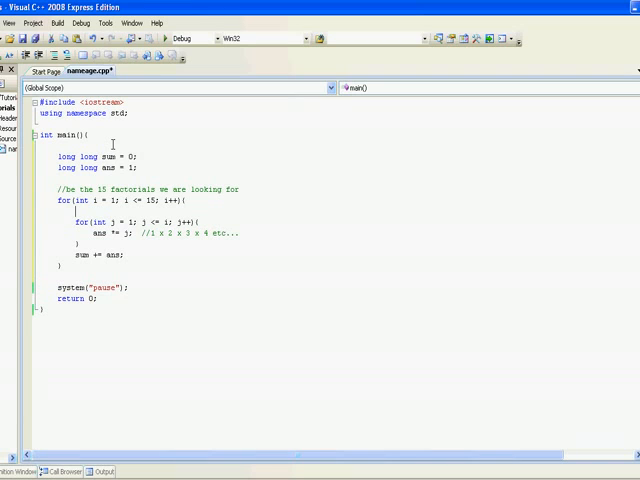
- Reset 'ans = 1;' before the inner loop and print 'cout << sum << endl;' after the loops
type("ans")
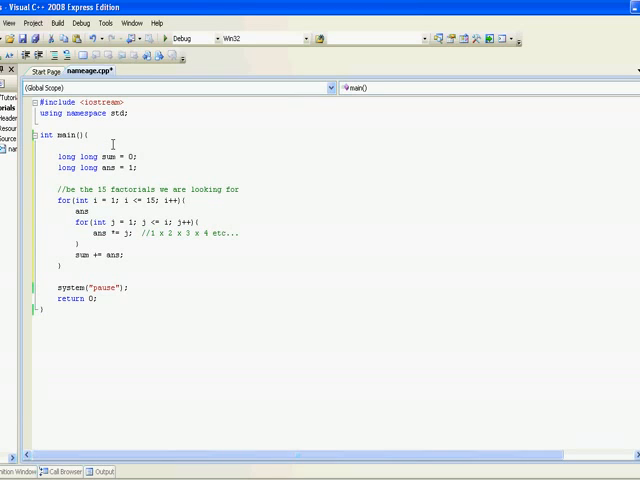
type("= 1;")
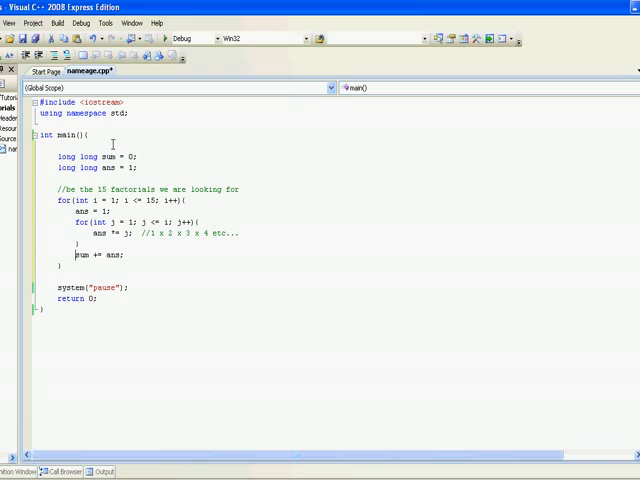
type("cout << sum << endl;")
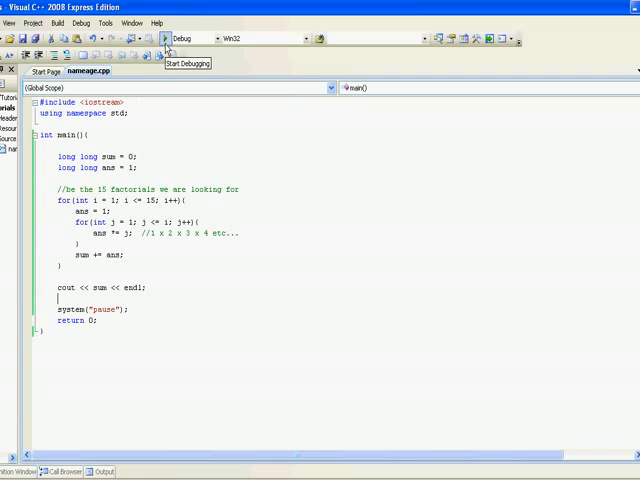
- Compile and run the factorial-sum program with Start Debugging
left_click(166, 39)
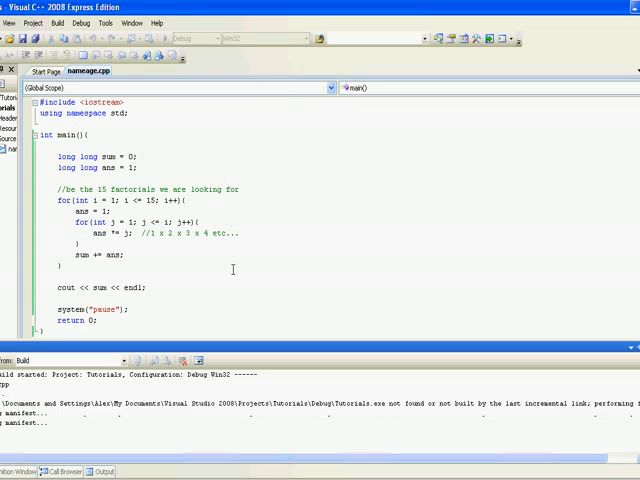
left_click(177, 37)
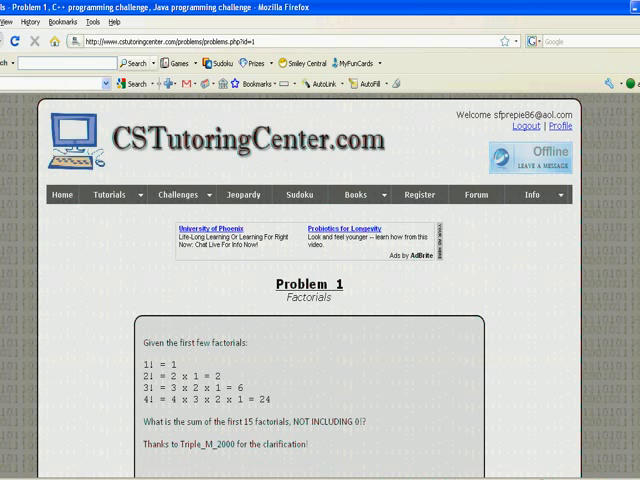
scroll("down", 3)
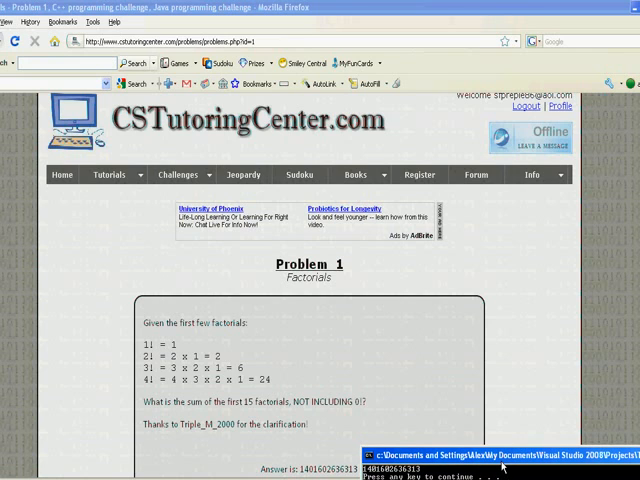
mouse_move(504, 404)
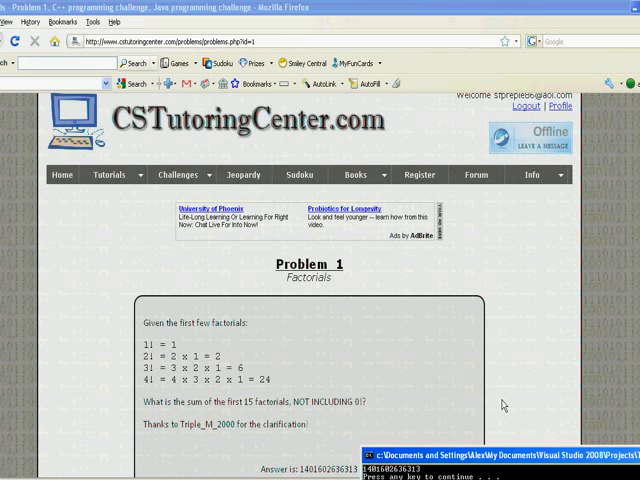